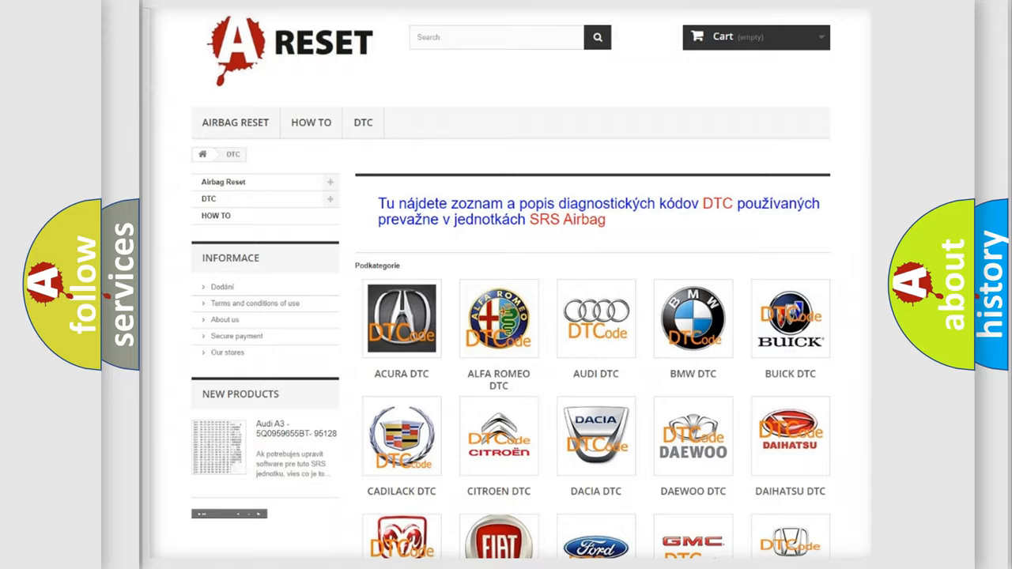
pyautogui.scroll(-3)
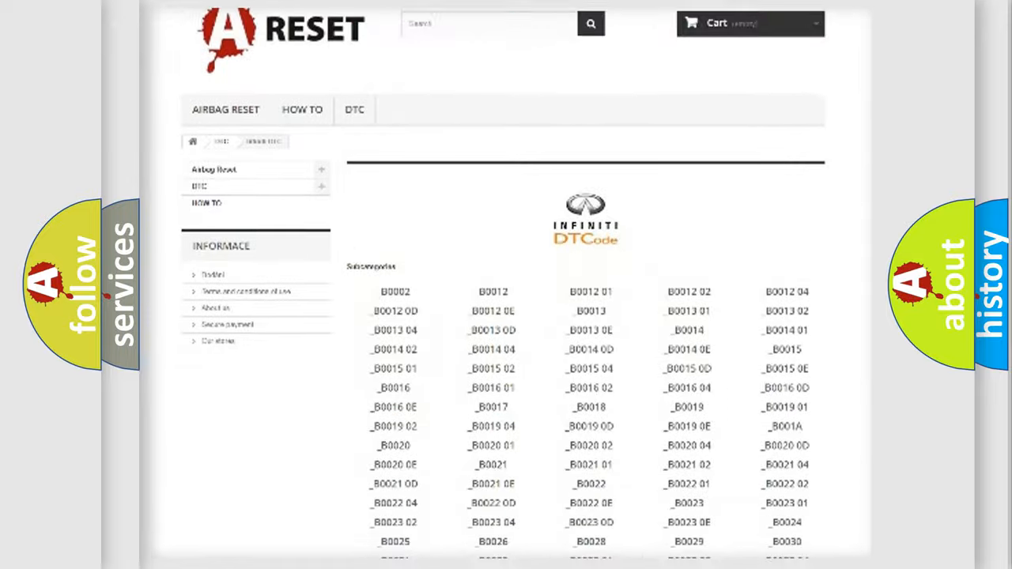
pyautogui.scroll(-3)
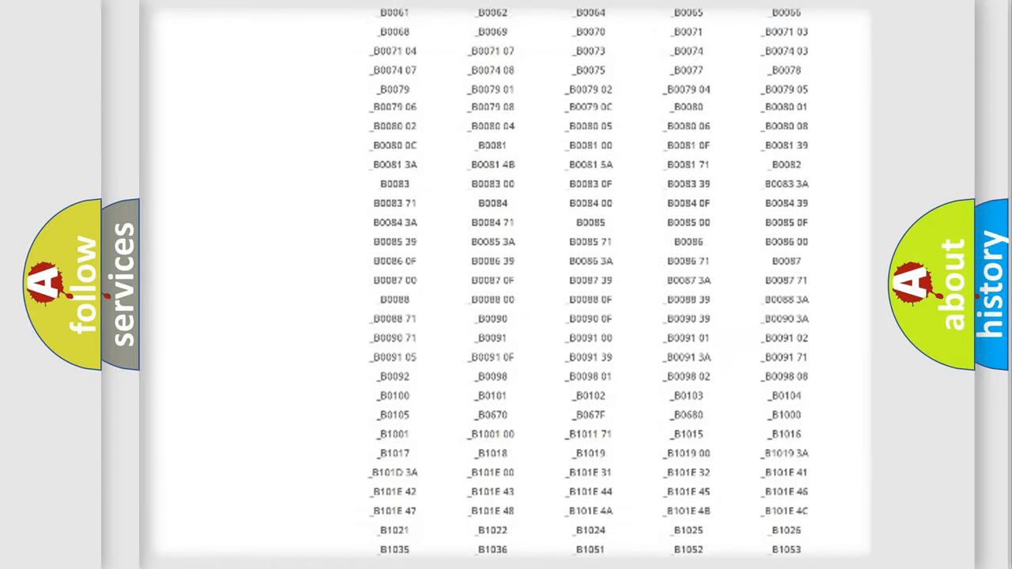